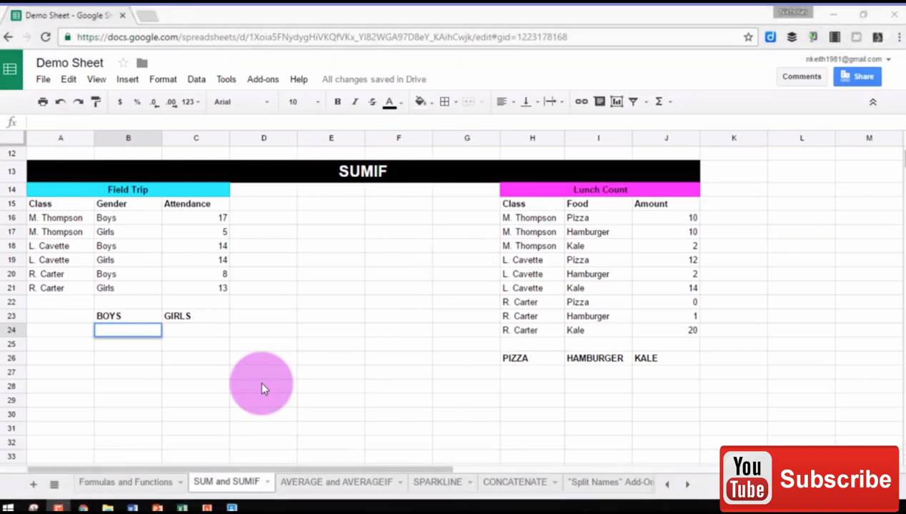
mouse_move(261, 388)
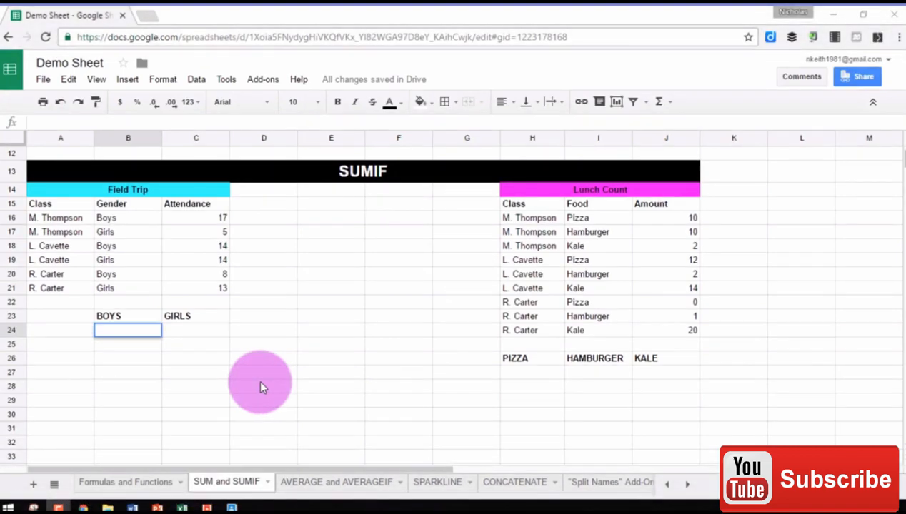
mouse_move(245, 257)
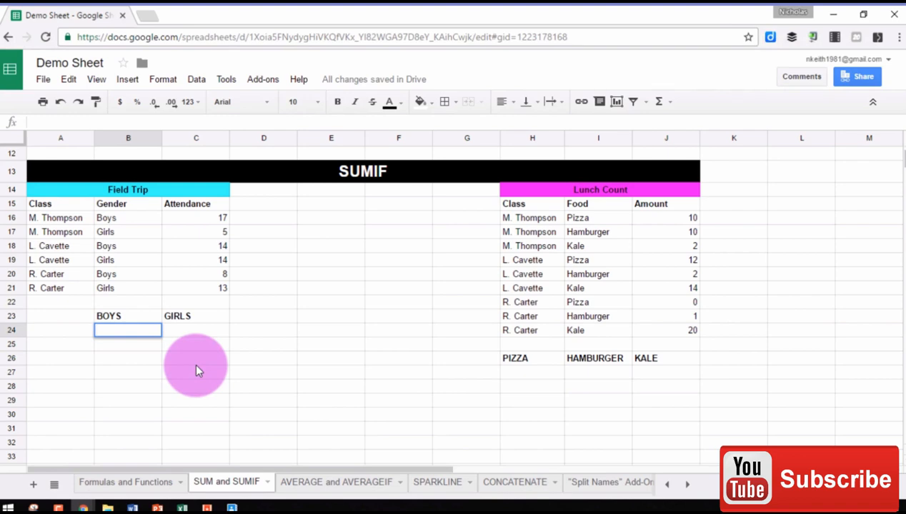
Step: Enter =SUMIF(B16:B21,"Boys",C16:C21) in B24 to total boys' attendance (39)
type("=SUMIF(")
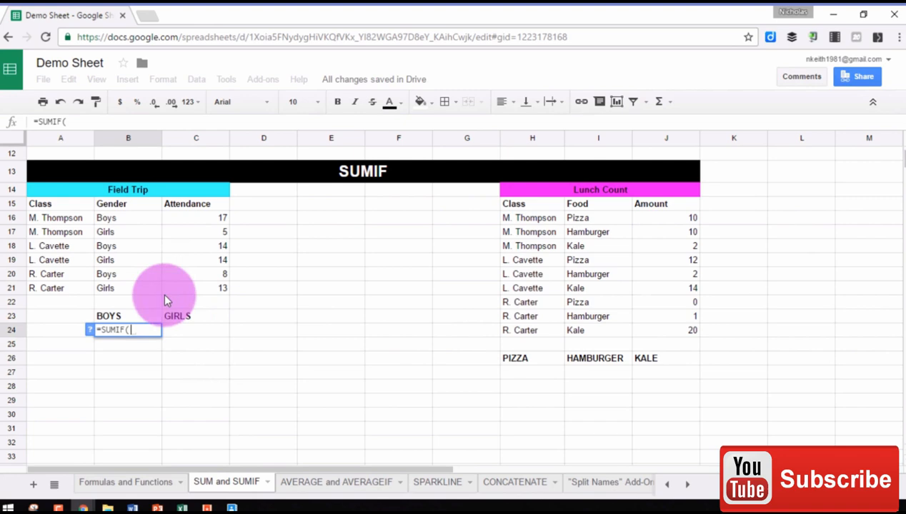
mouse_move(143, 225)
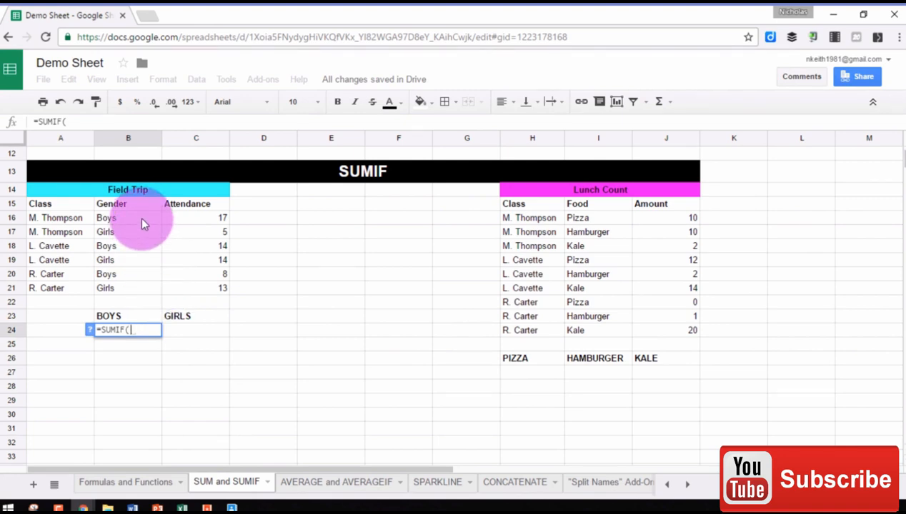
left_click_drag(128, 217, 128, 274)
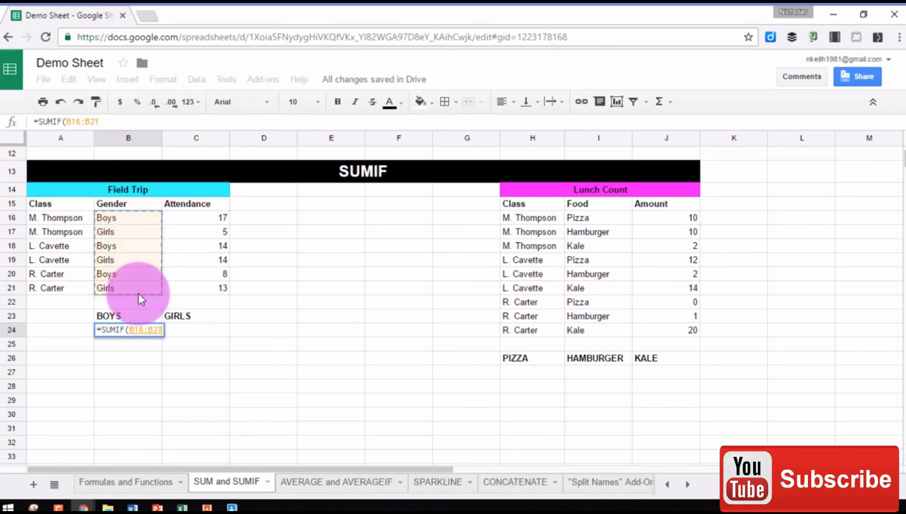
type(",")
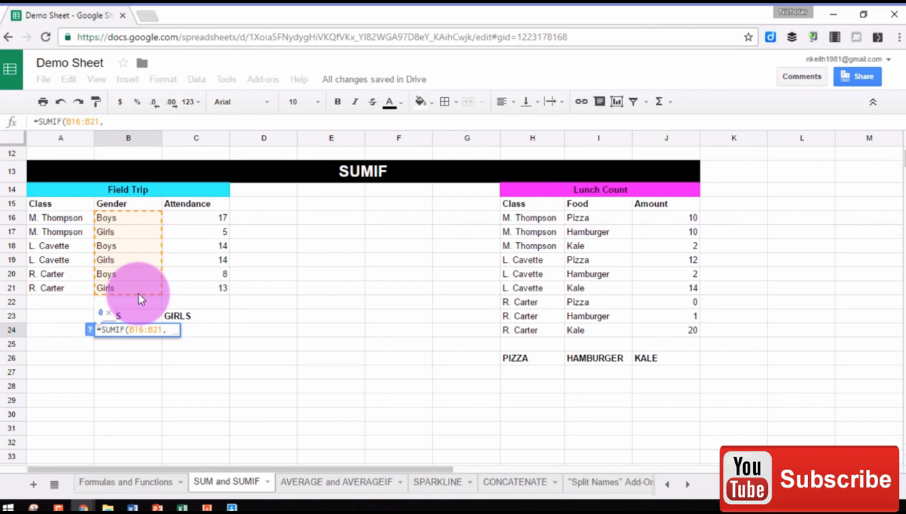
type("\"Boys\",")
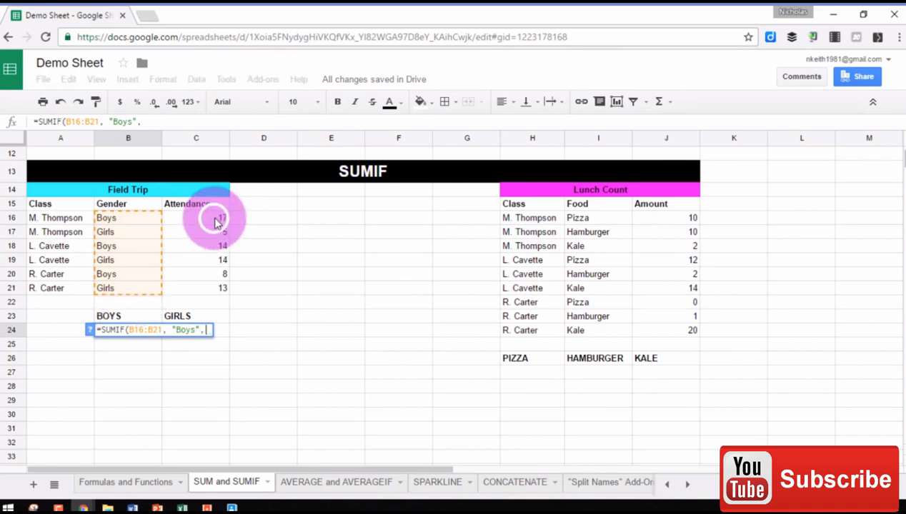
left_click_drag(218, 218, 217, 288)
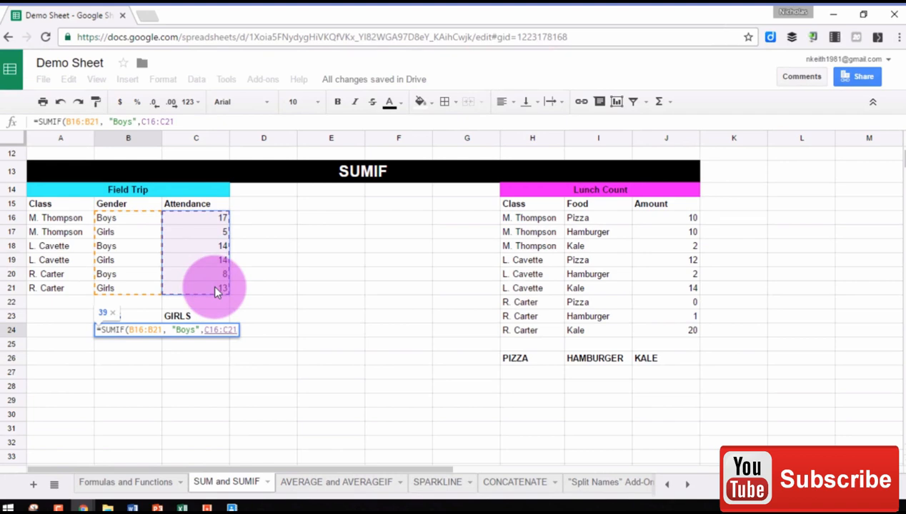
type(")")
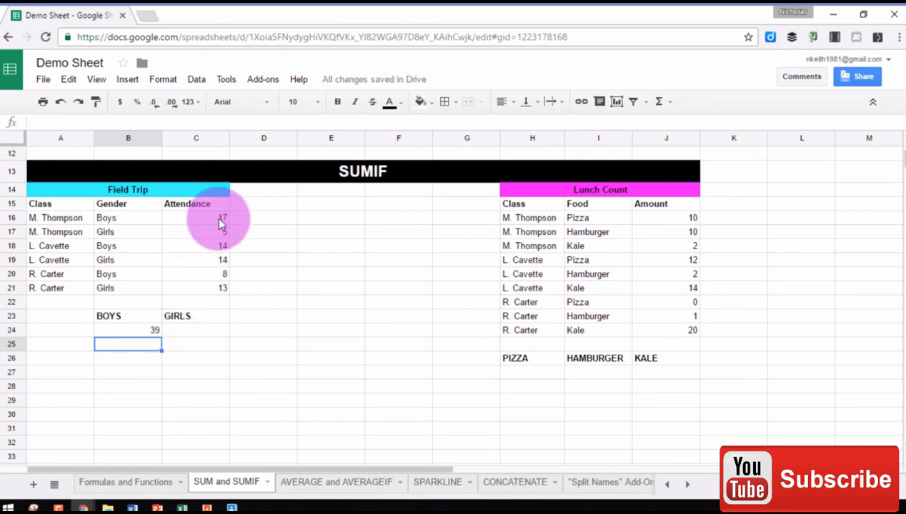
left_click(196, 217)
type("20")
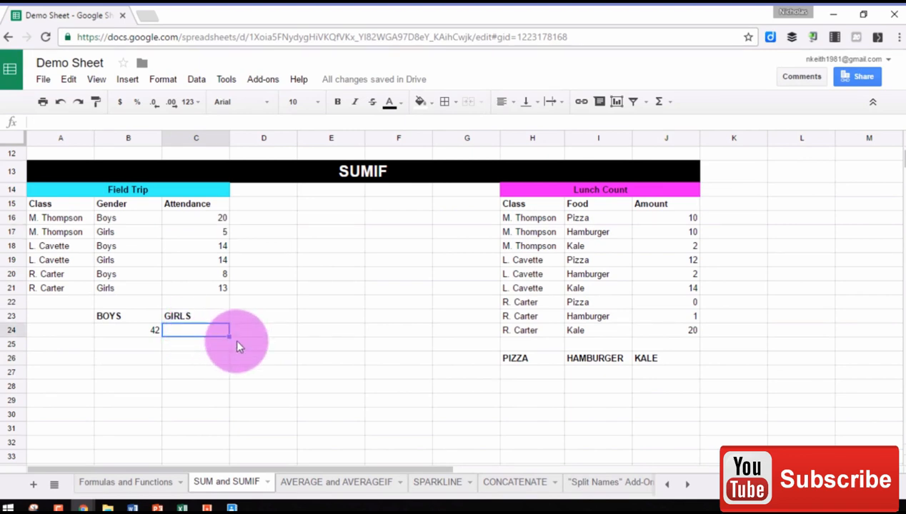
Step: Enter =SUMIF(B16:B21,"Girls",C16:C21) in C24, giving a girls' total of 32
type("=SUMIF(")
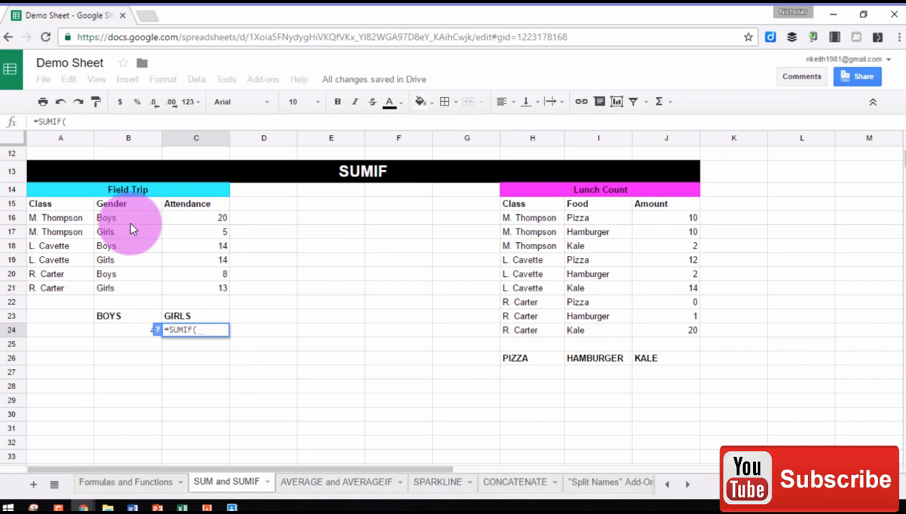
left_click_drag(128, 218, 128, 287)
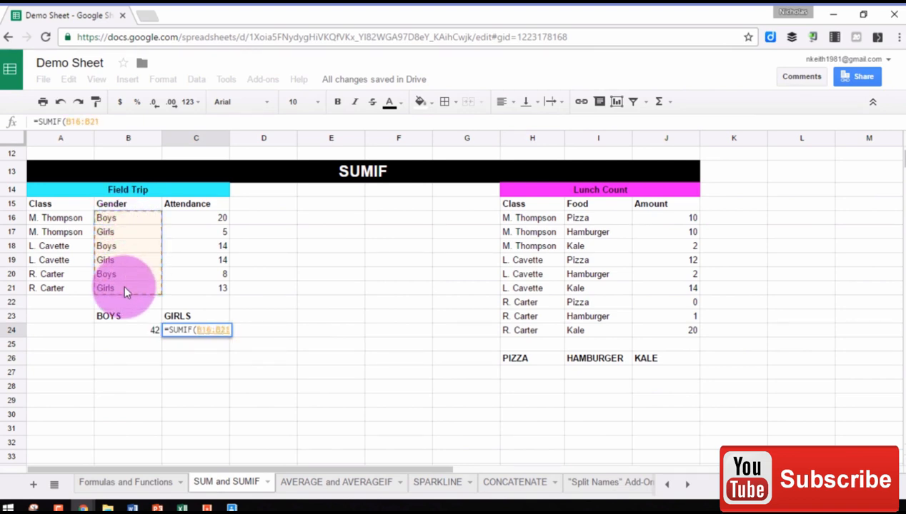
type(",")
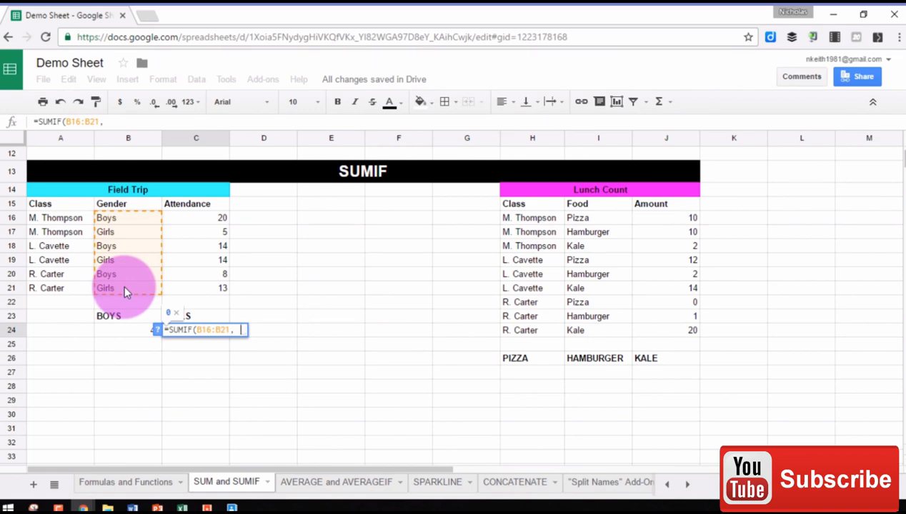
type("\"Girls\",")
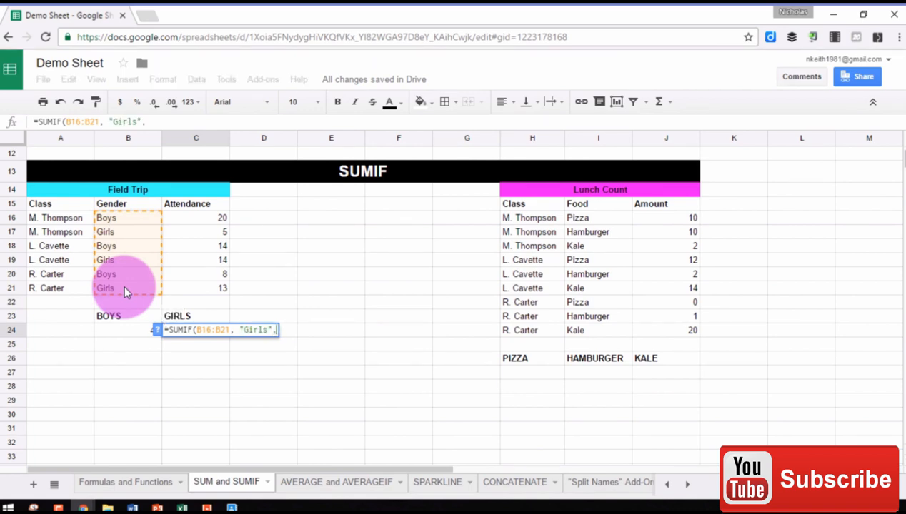
left_click(196, 217)
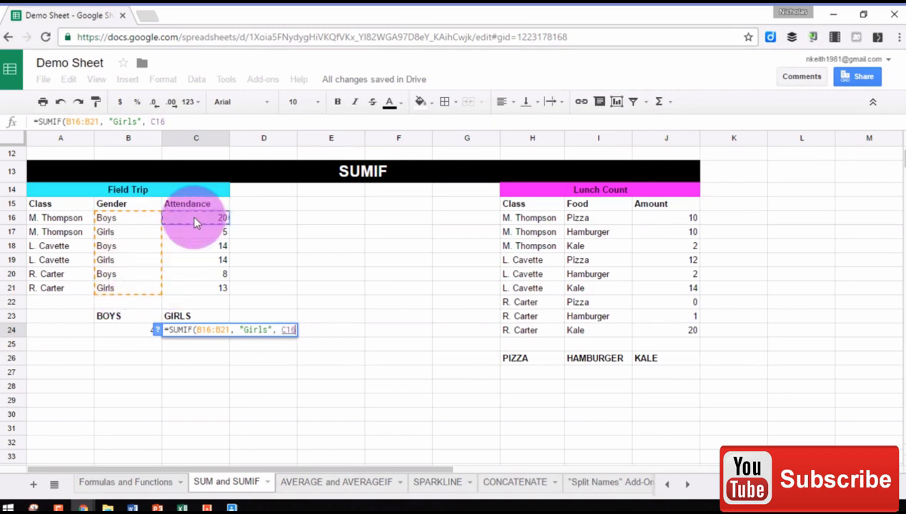
left_click_drag(197, 218, 202, 289)
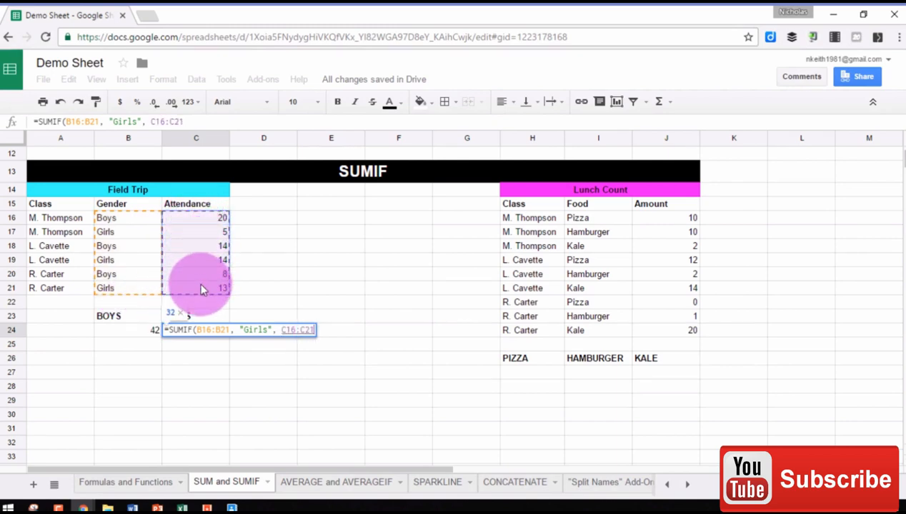
type(")")
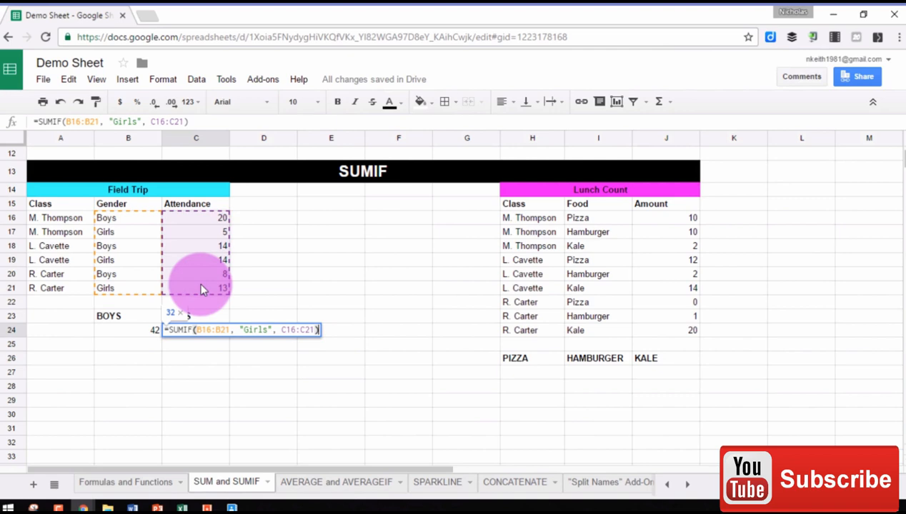
key("enter")
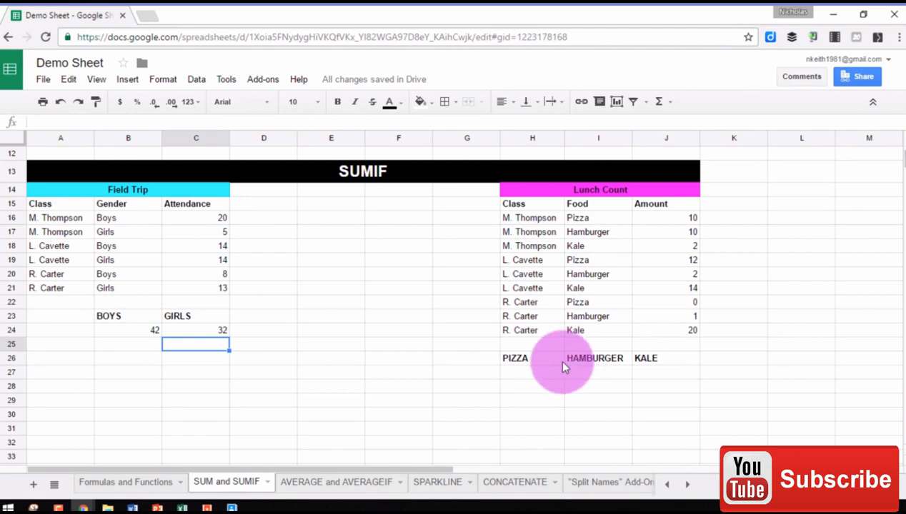
mouse_move(650, 398)
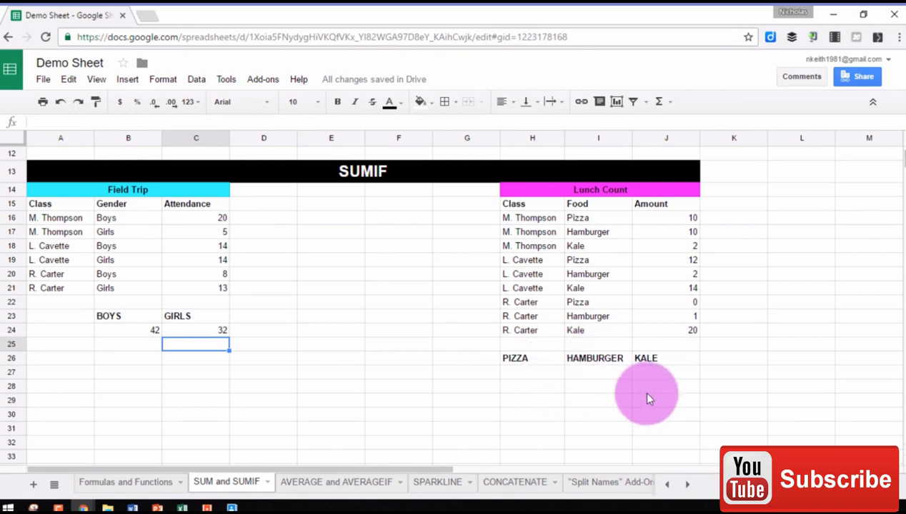
mouse_move(561, 392)
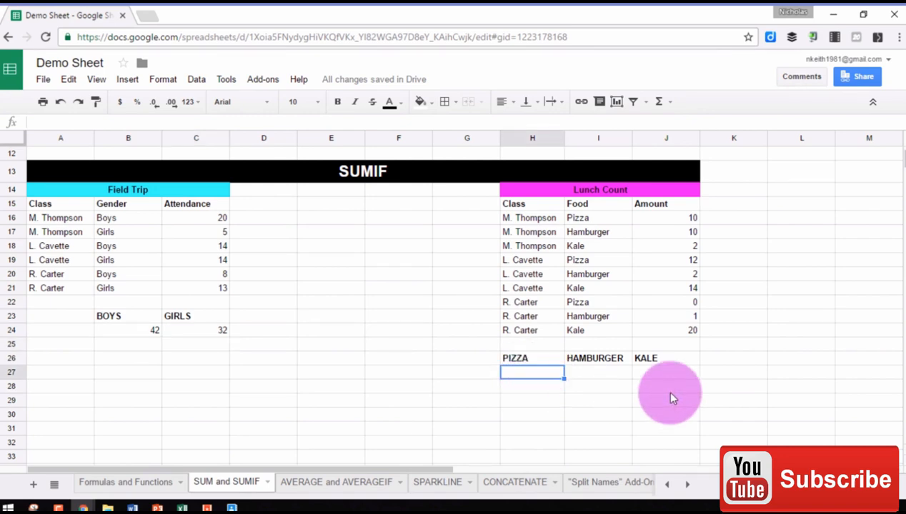
Step: Enter =SUMIF over food column I16:I24 and amounts J16:J24 in H27 for 22 pizza lunches
type("=SUMIF")
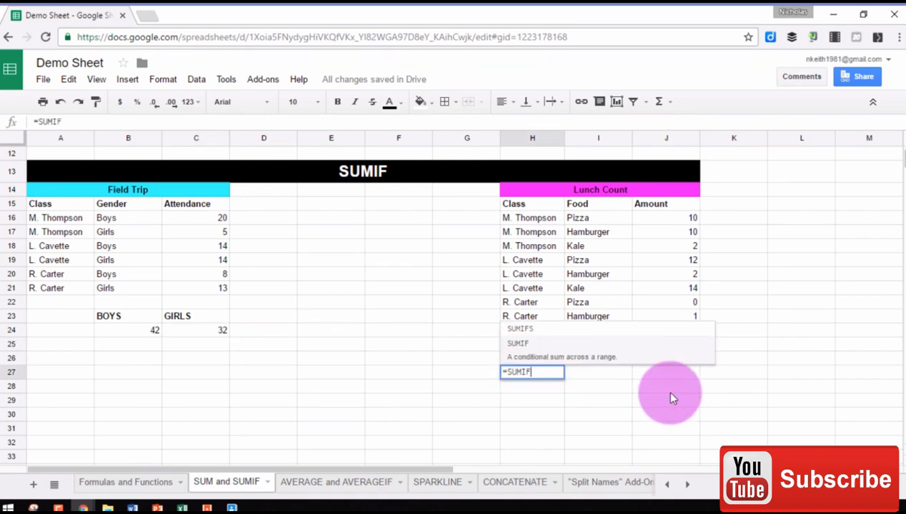
type("(")
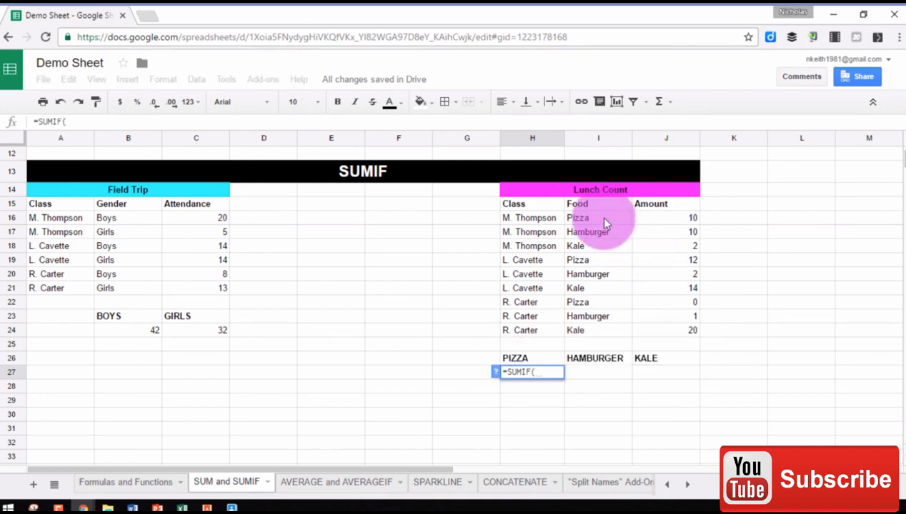
left_click_drag(598, 217, 598, 246)
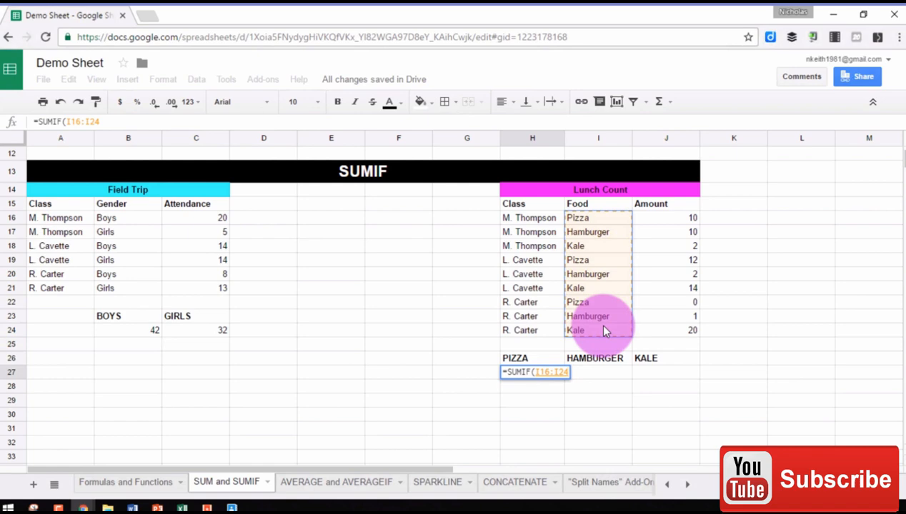
type(", \"Pizza\", J16")
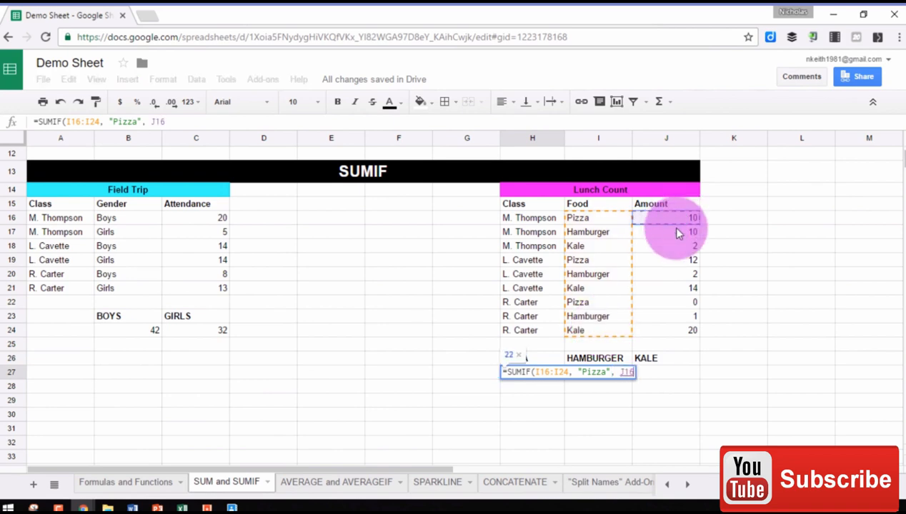
left_click_drag(677, 218, 677, 330)
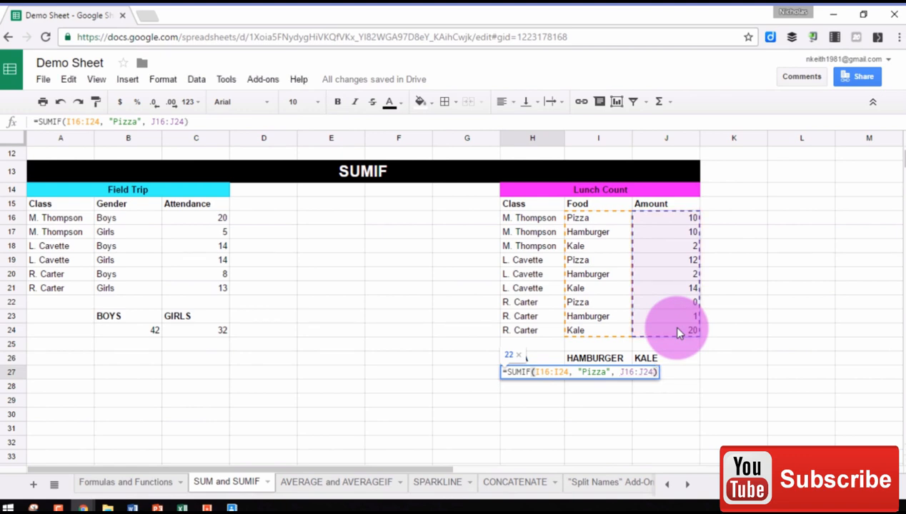
key("enter")
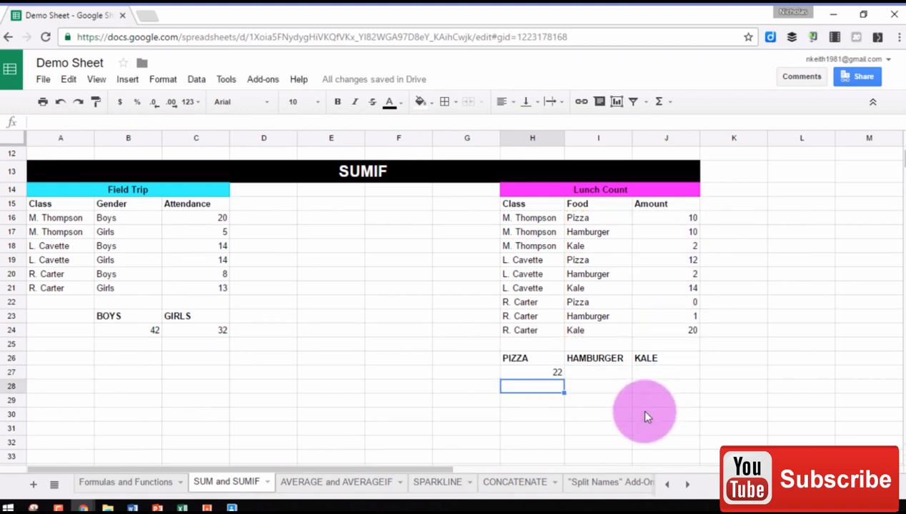
mouse_move(618, 386)
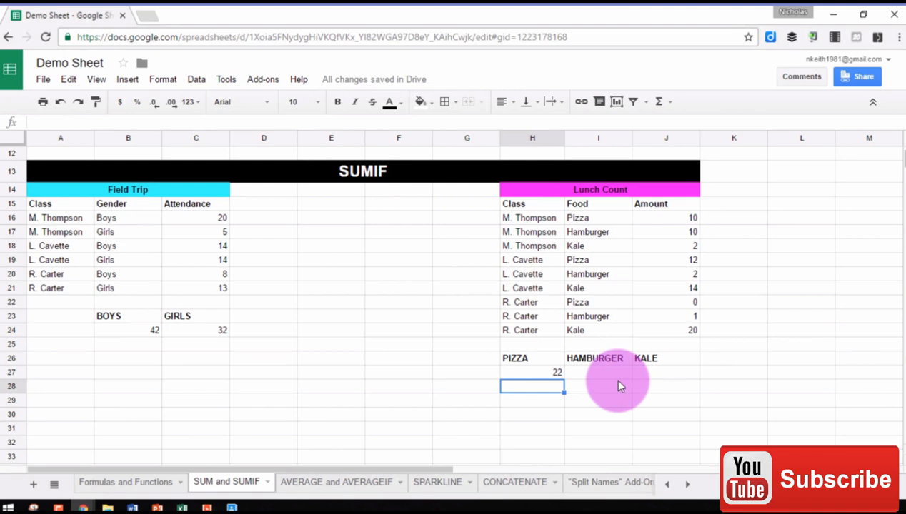